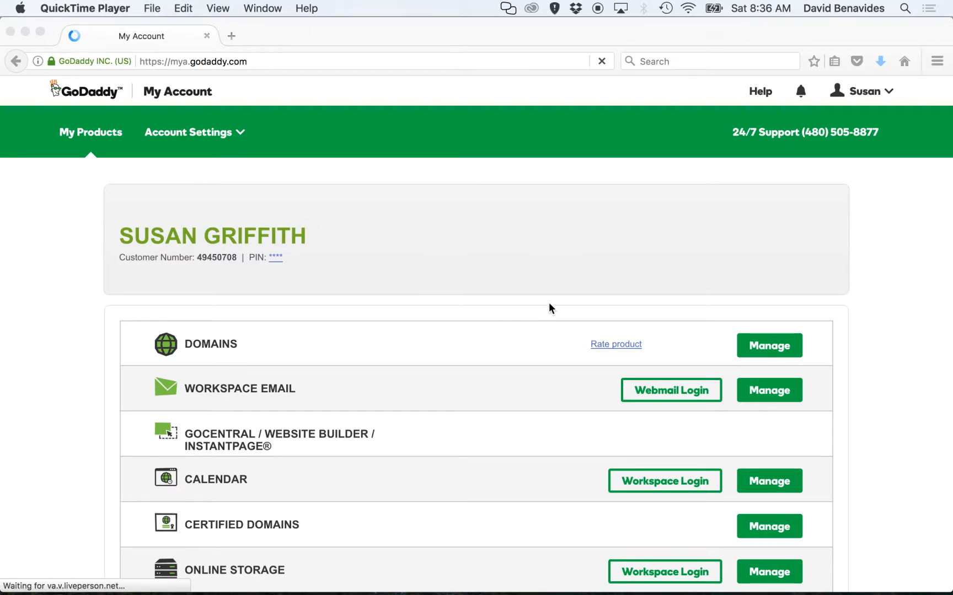
mouse_move(507, 248)
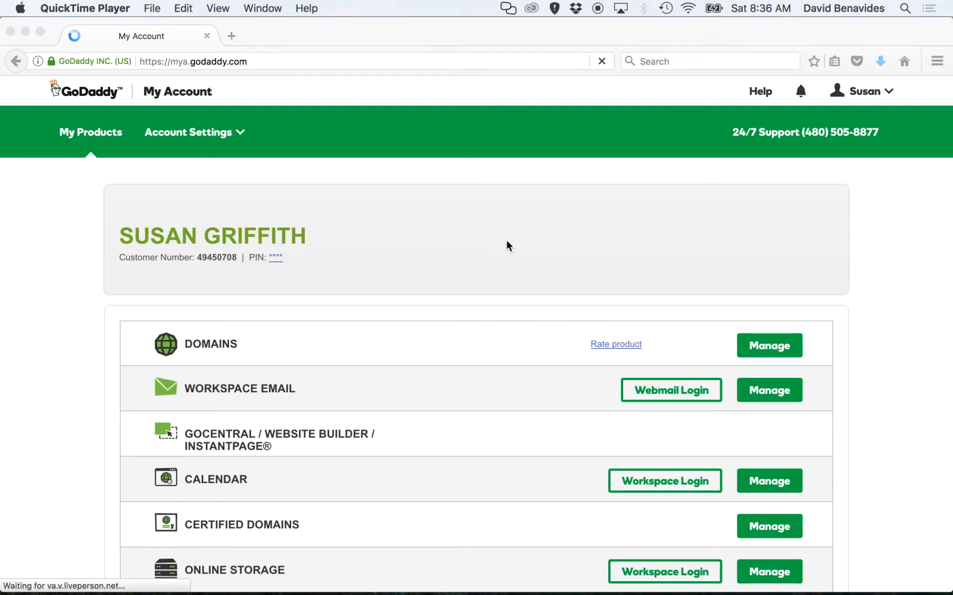
mouse_move(475, 262)
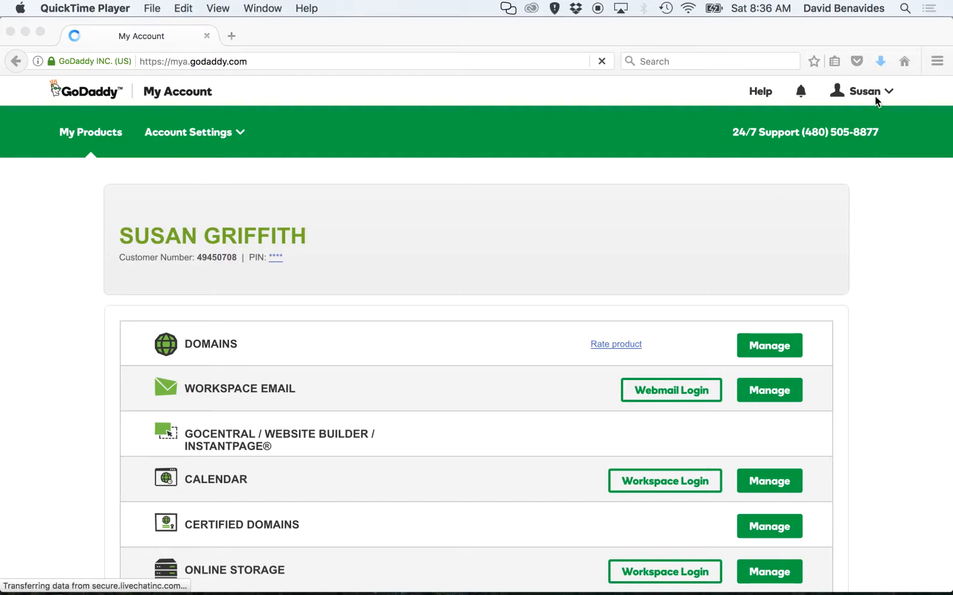
From the Susan account menu, reach My Products and manage the account's Domains.
left_click(863, 91)
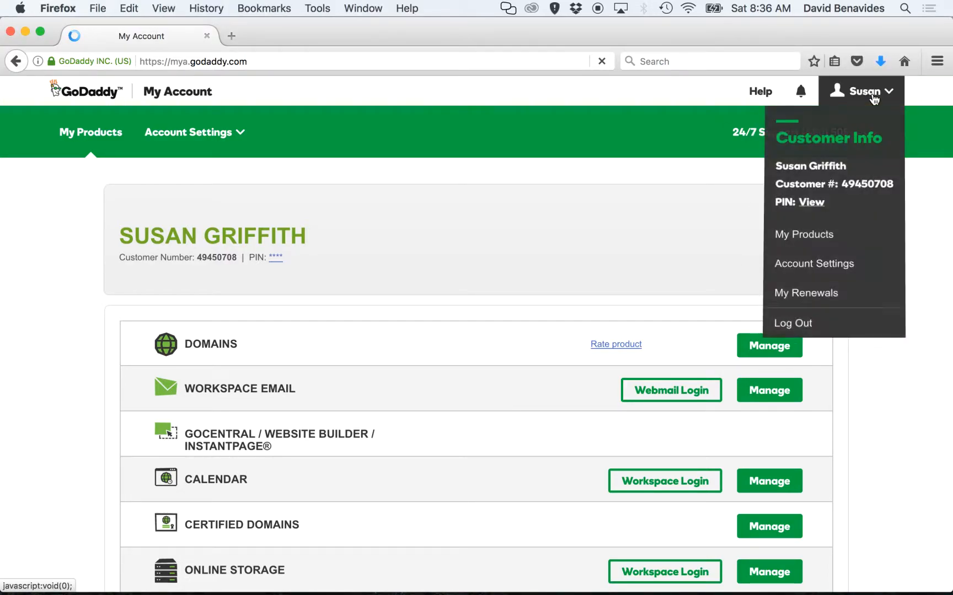
mouse_move(802, 239)
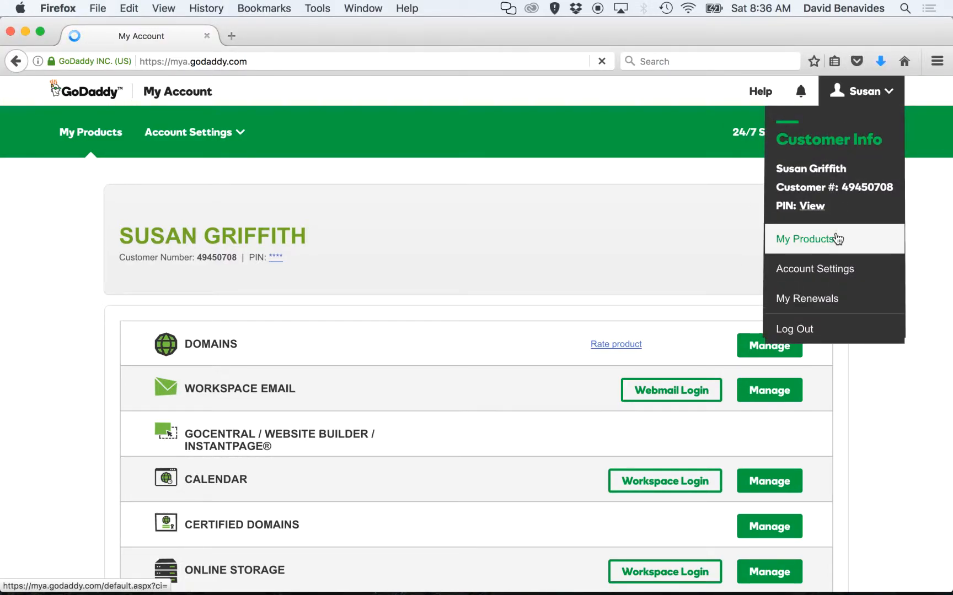
left_click(807, 240)
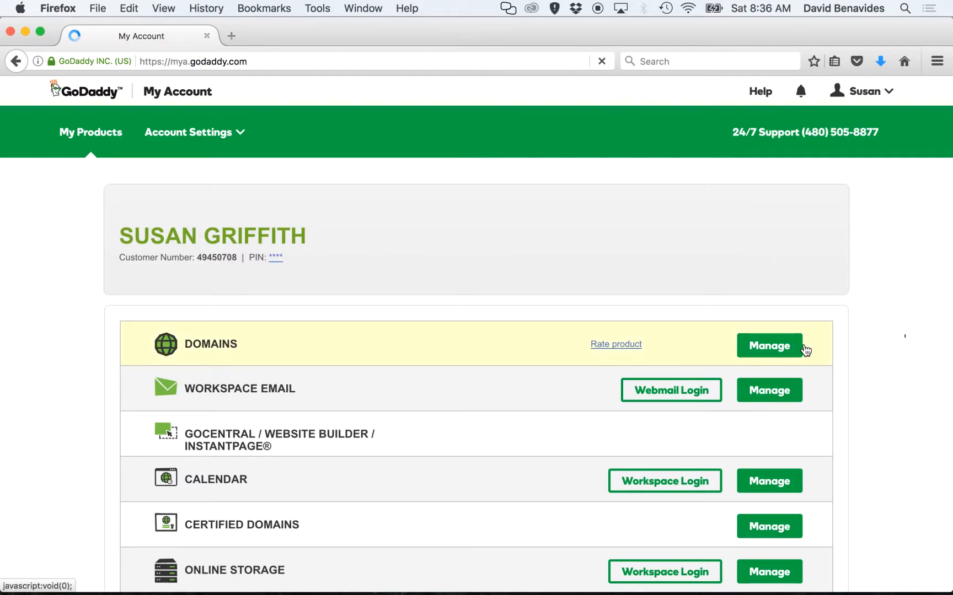
left_click(768, 346)
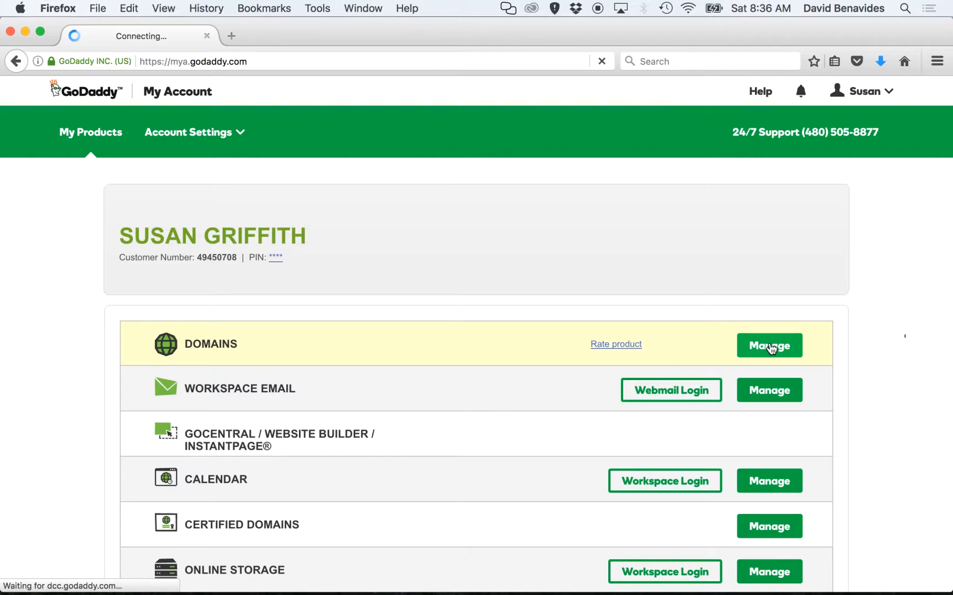
left_click(767, 346)
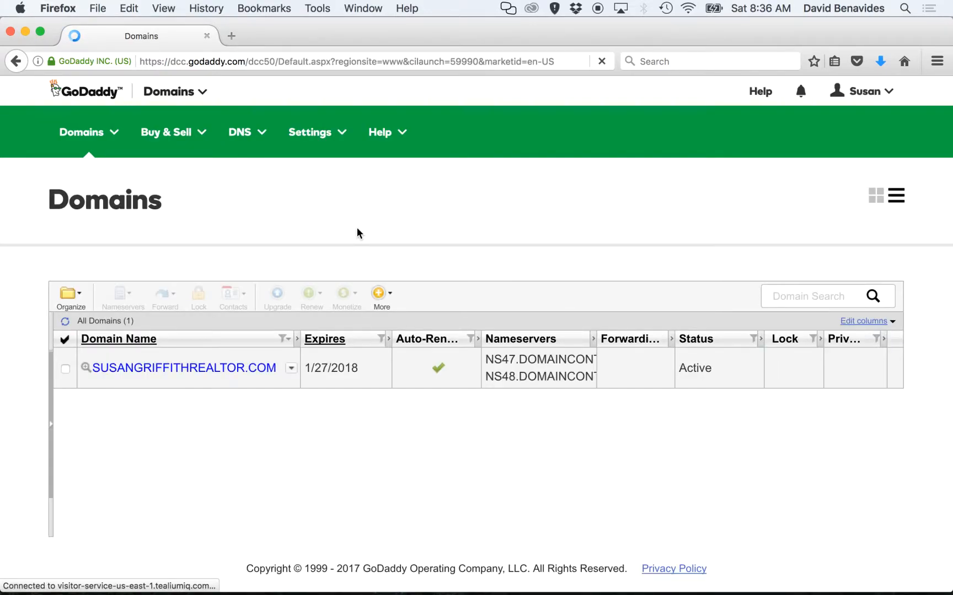
Open the only domain's details page and move down to its Nameservers section.
left_click(184, 368)
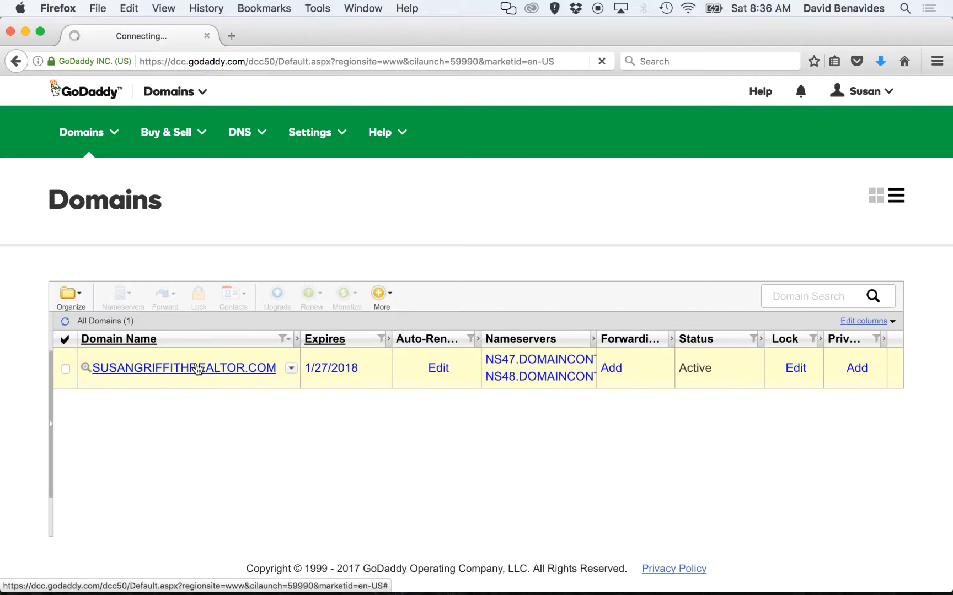
left_click(183, 368)
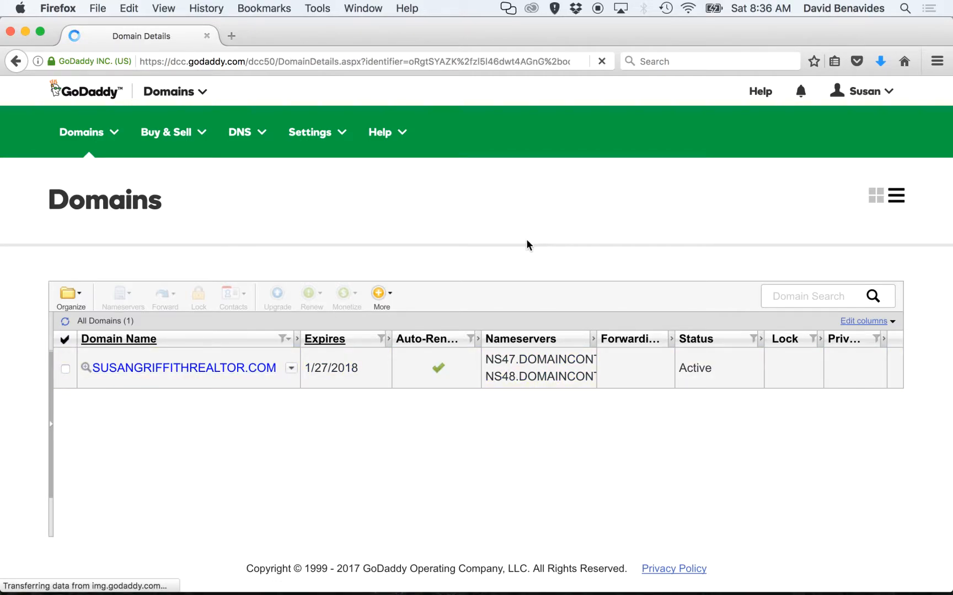
left_click(183, 367)
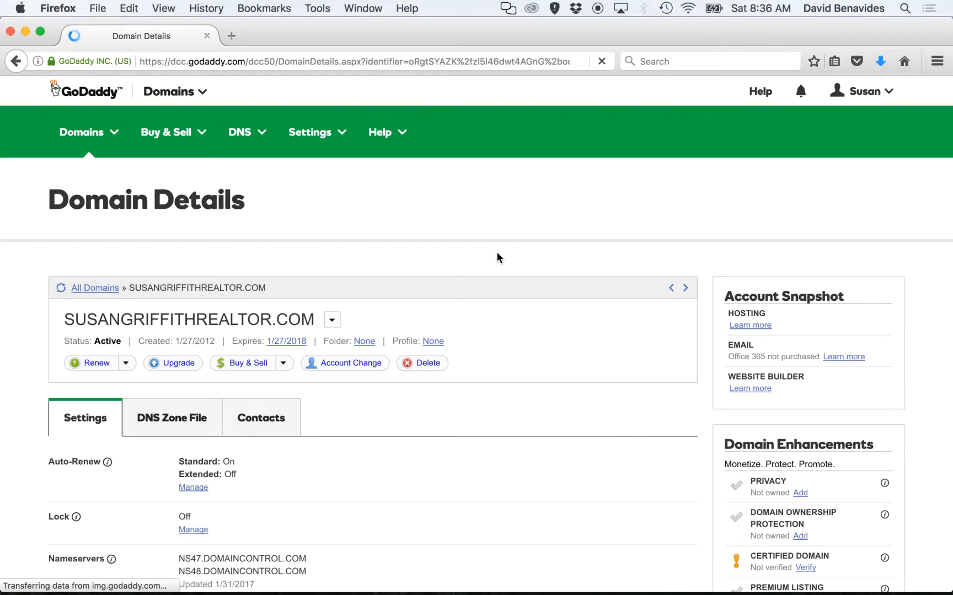
scroll("down", 3)
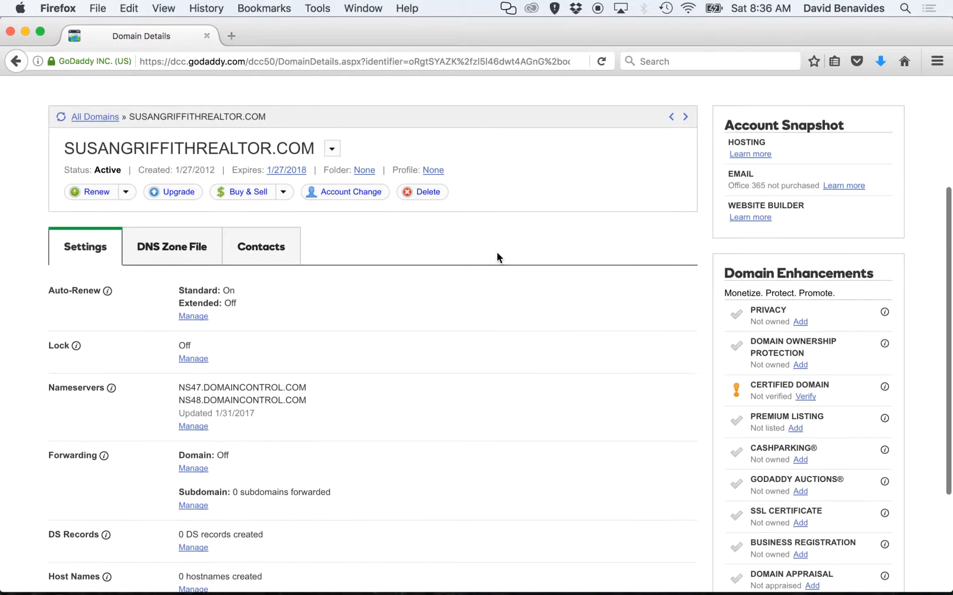
scroll("down", 3)
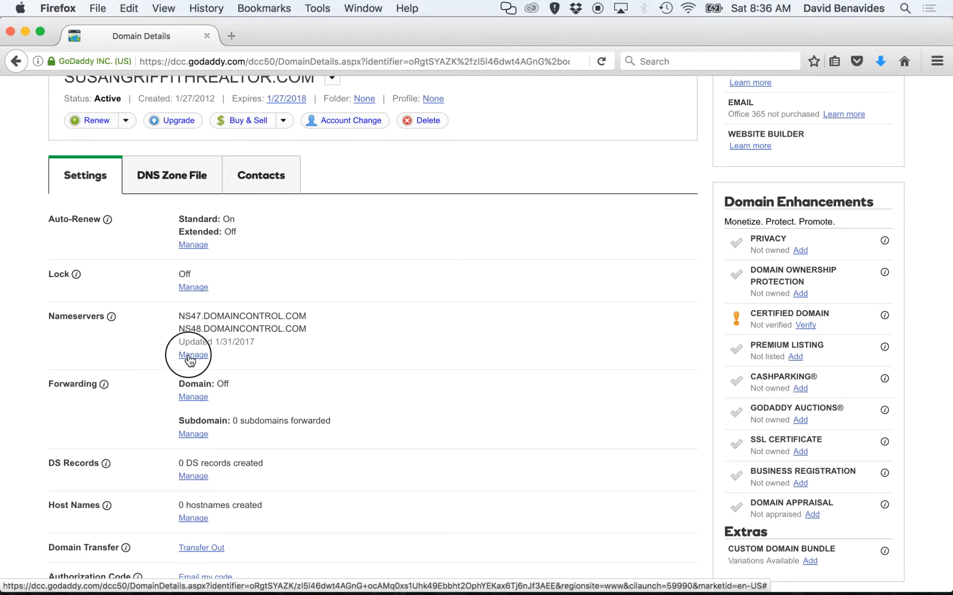
Manage the domain's Nameservers and choose the Custom setup type.
left_click(193, 355)
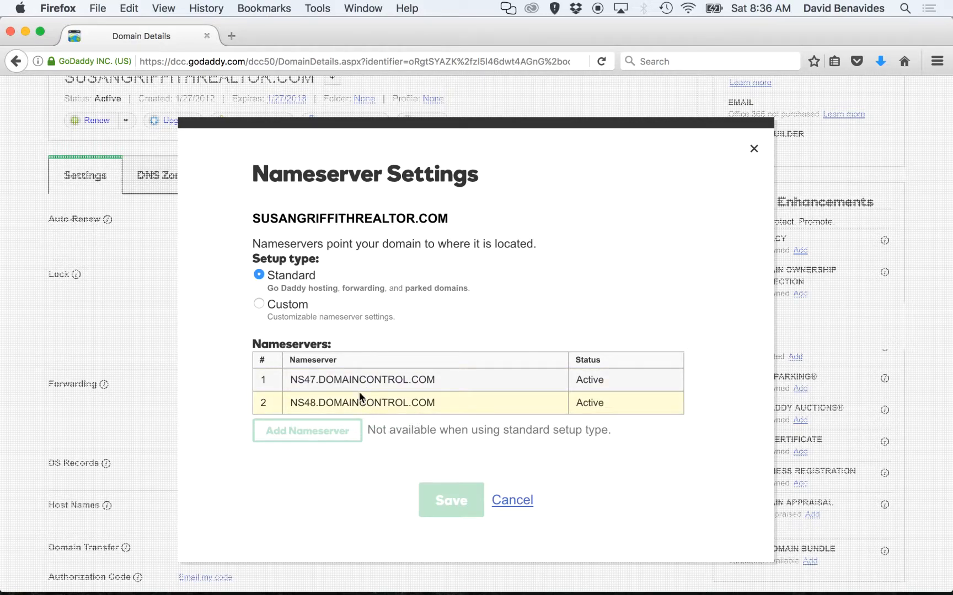
left_click(260, 286)
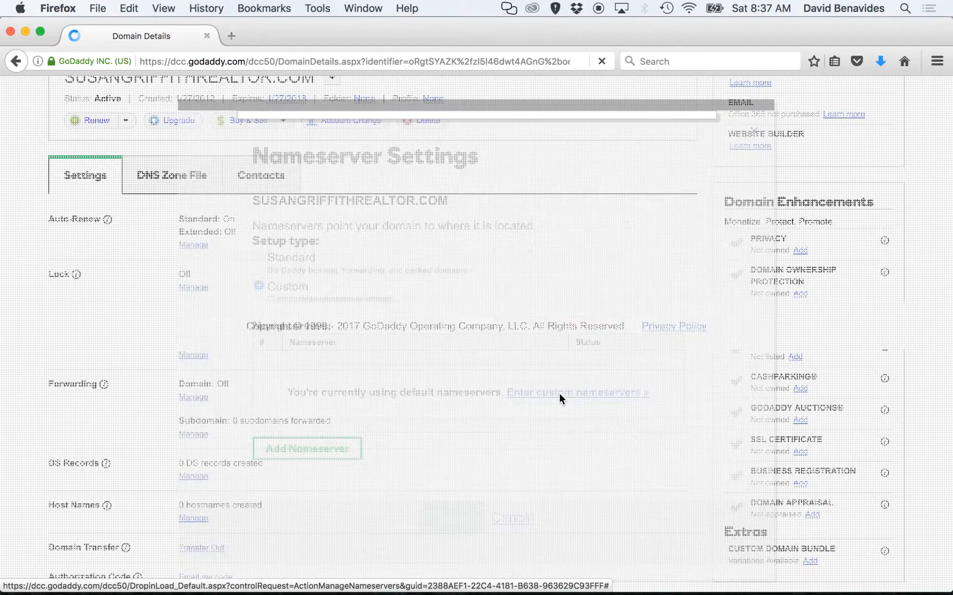
Enter custom nameservers ns1.rewebsitepro.com and ns2.rewebsitepro.com.
left_click(576, 392)
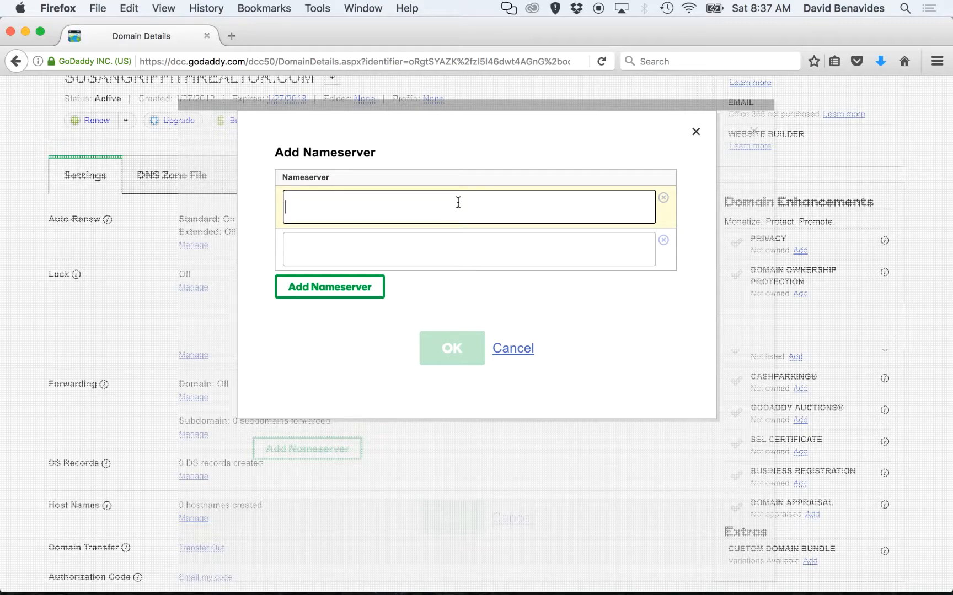
type("n")
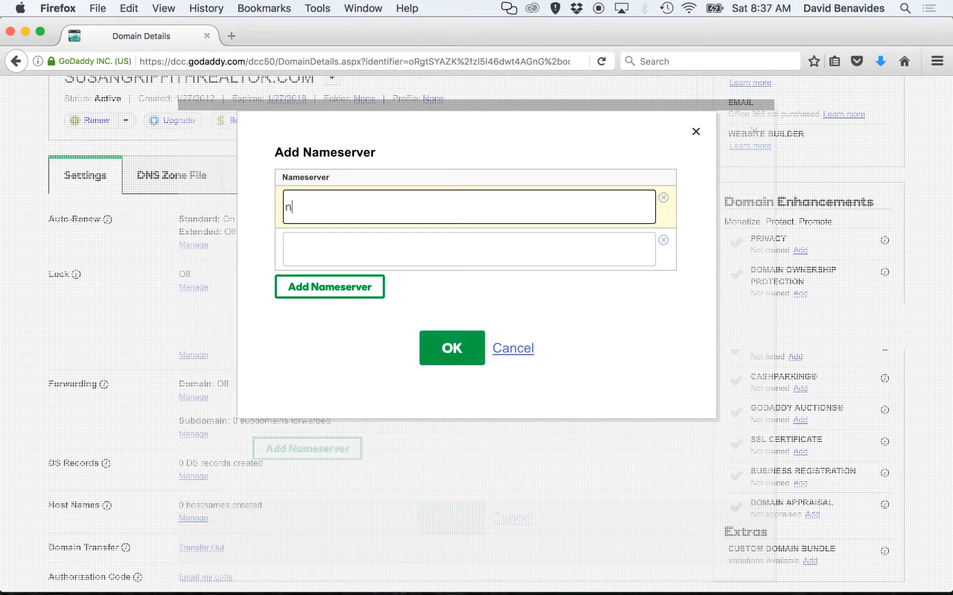
type("s1")
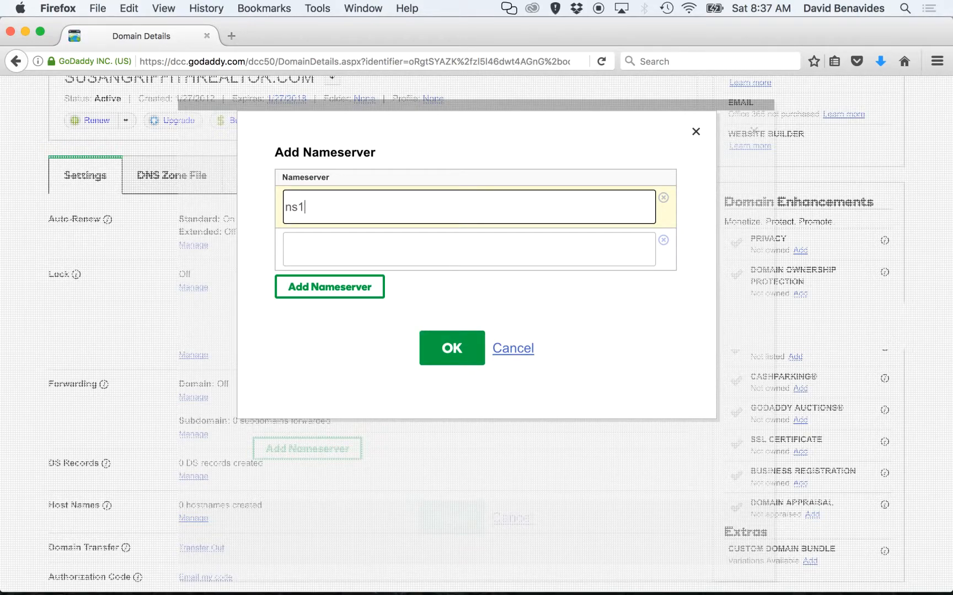
type(".rewebsitepro.com")
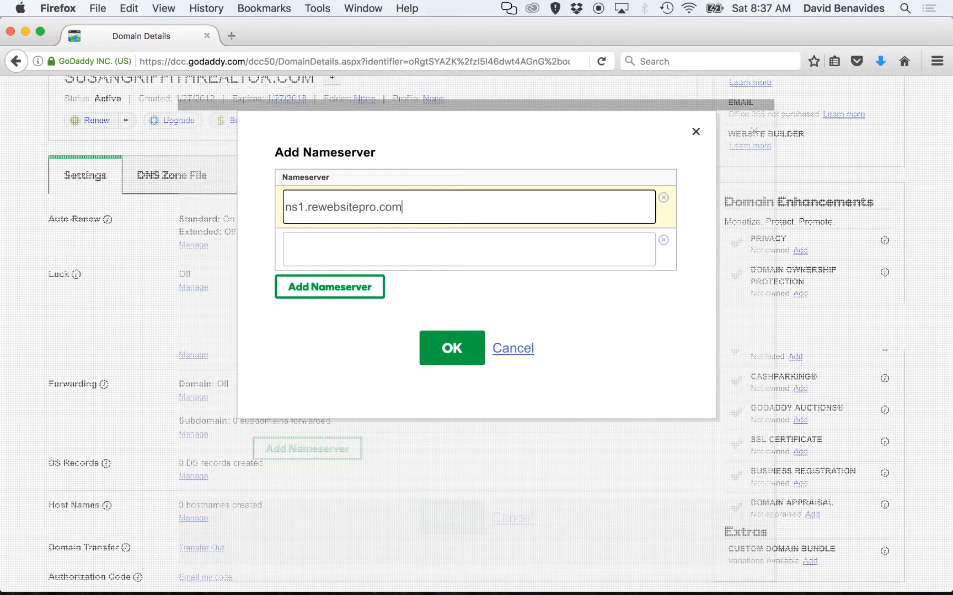
left_click(468, 249)
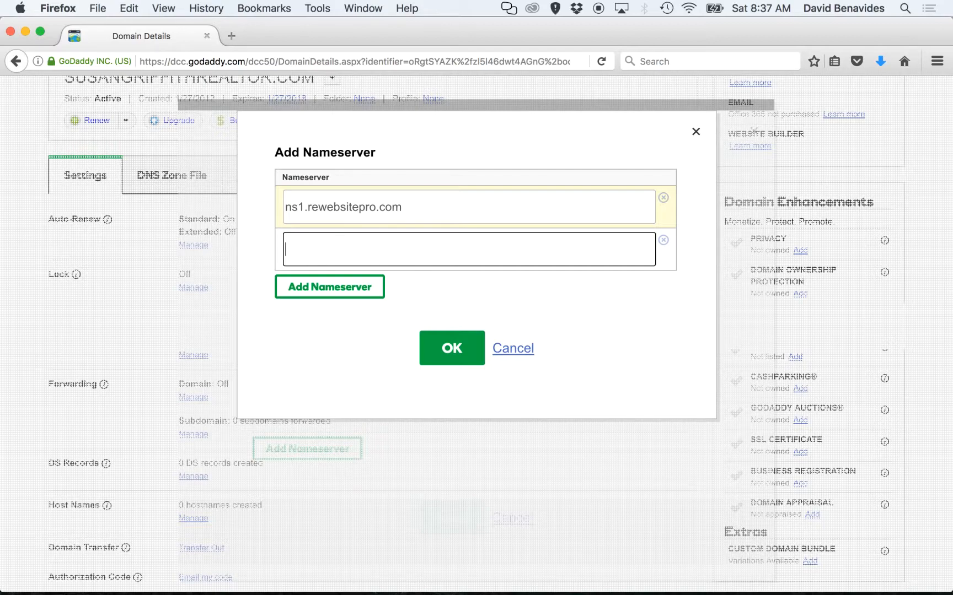
type("ns2.rewebsite")
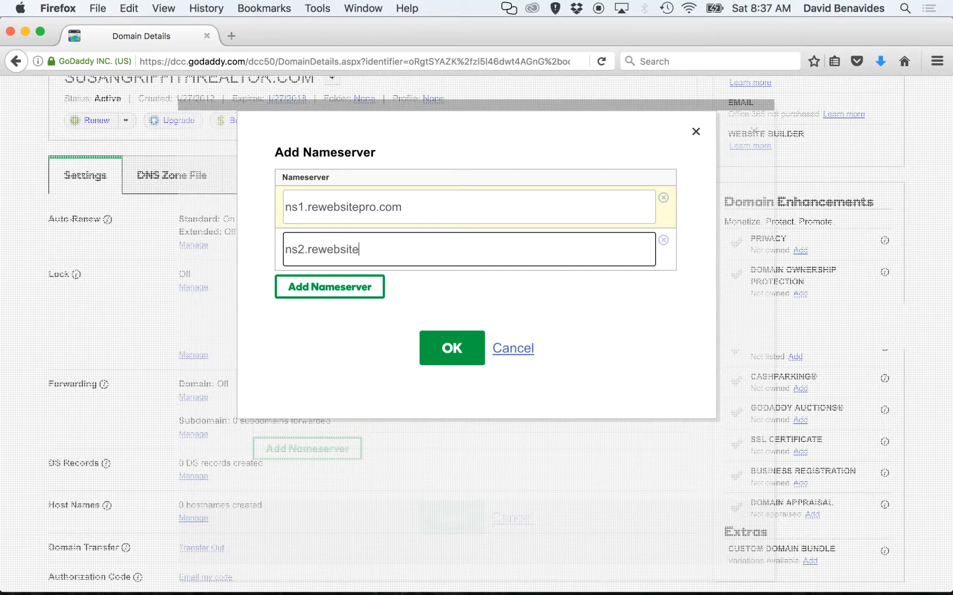
type("pro.com")
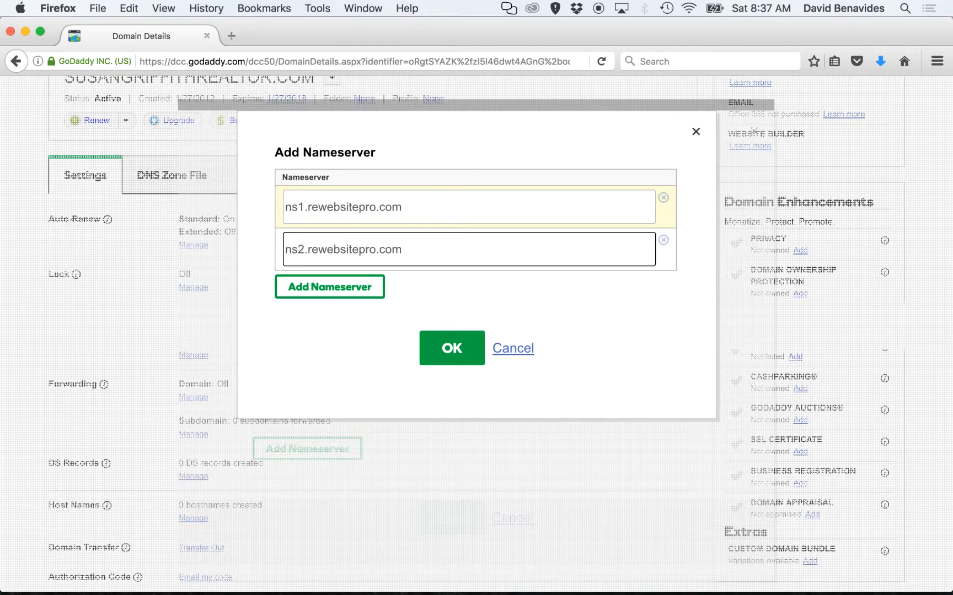
Confirm the two nameservers, save the settings and acknowledge the submission notice.
left_click(451, 349)
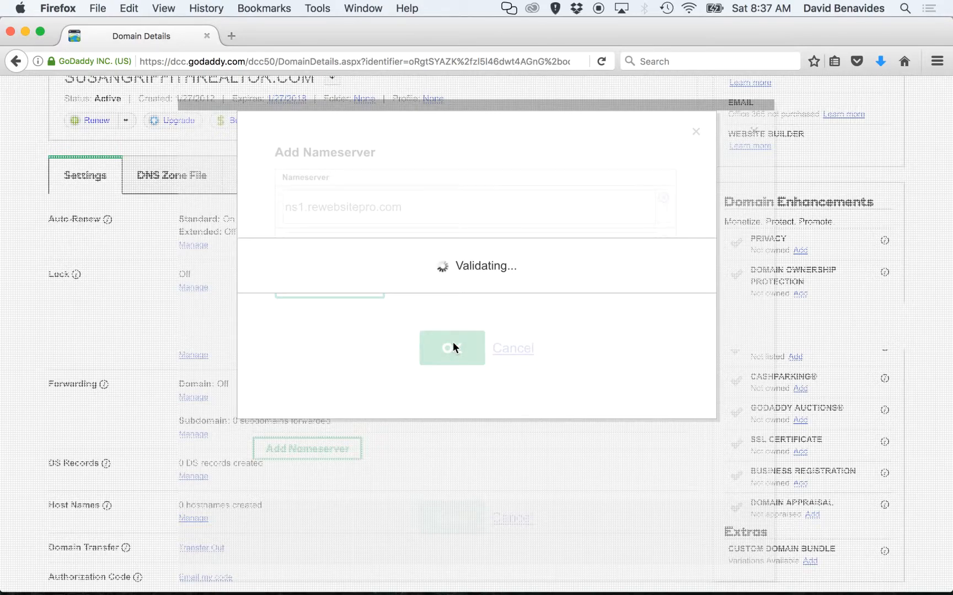
left_click(451, 348)
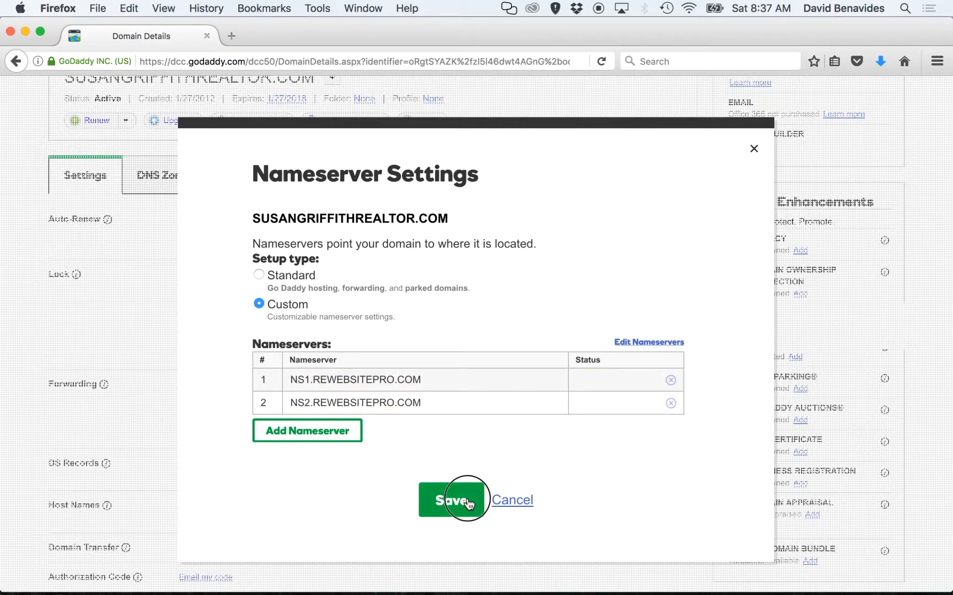
left_click(451, 499)
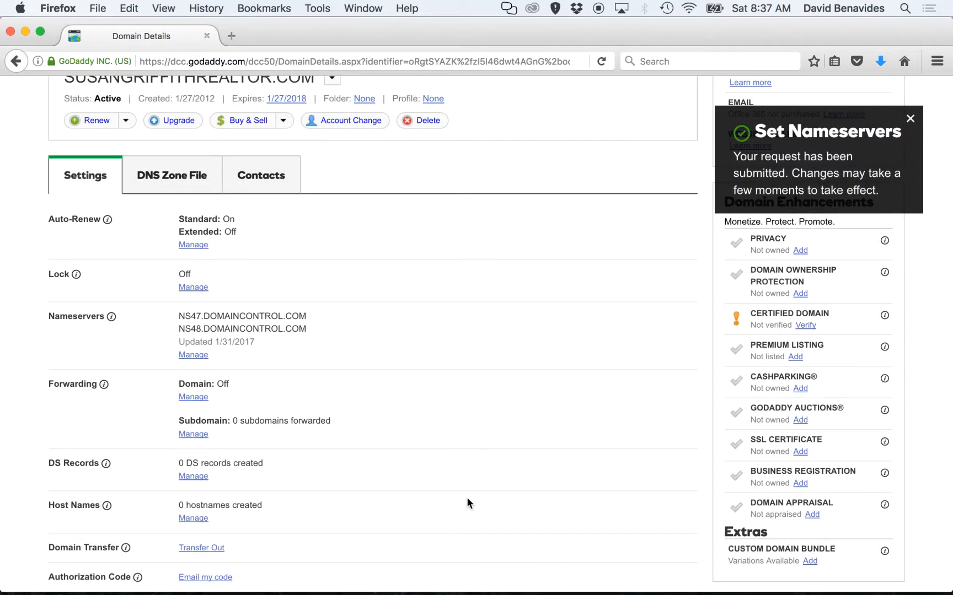
mouse_move(514, 316)
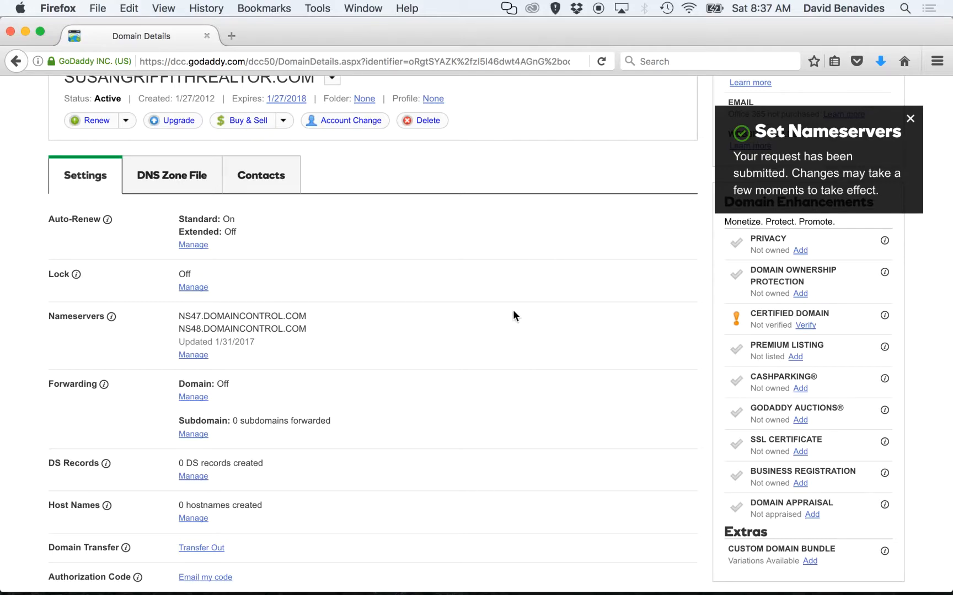
left_click(910, 118)
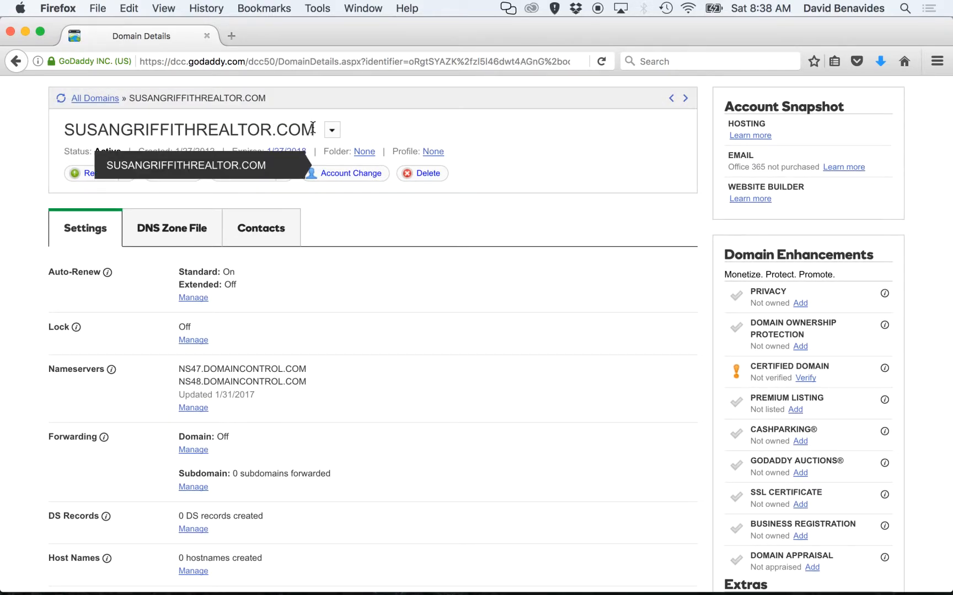
scroll("down", 3)
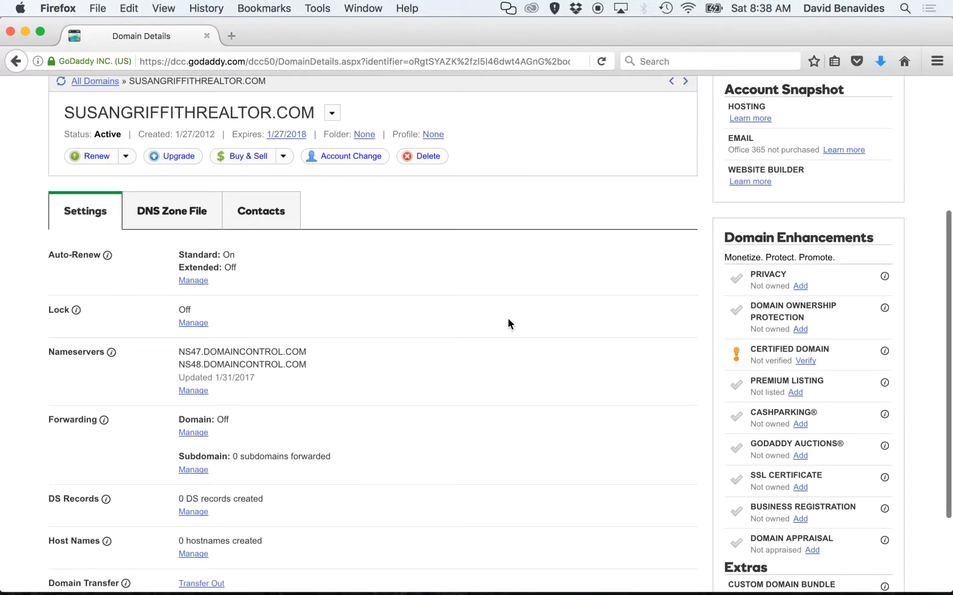